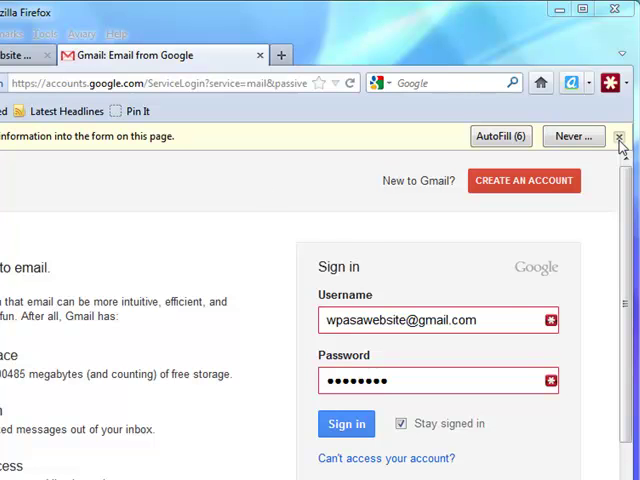
# Close the Firefox autofill notification bar on the Gmail sign-in page
pyautogui.click(620, 136)
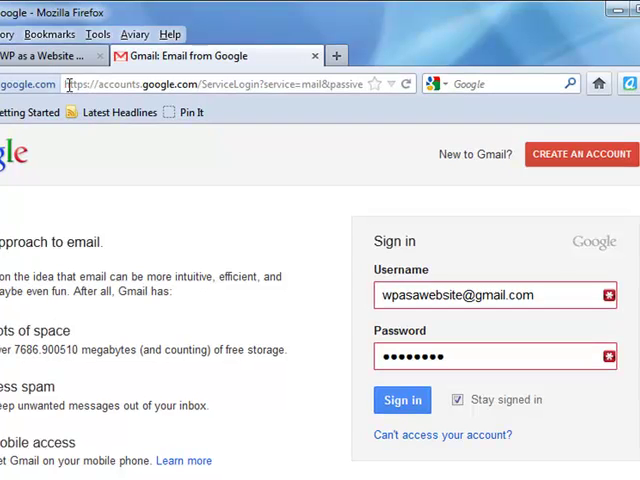
pyautogui.moveTo(285, 285)
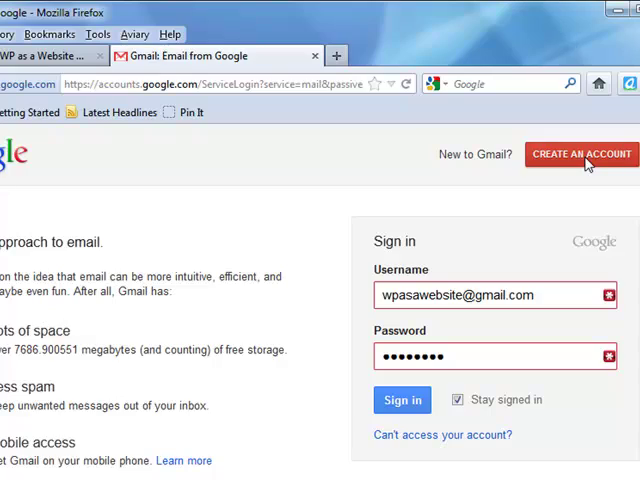
# Start Google Account creation and scroll through the name, username, password and birthday fields
pyautogui.click(581, 154)
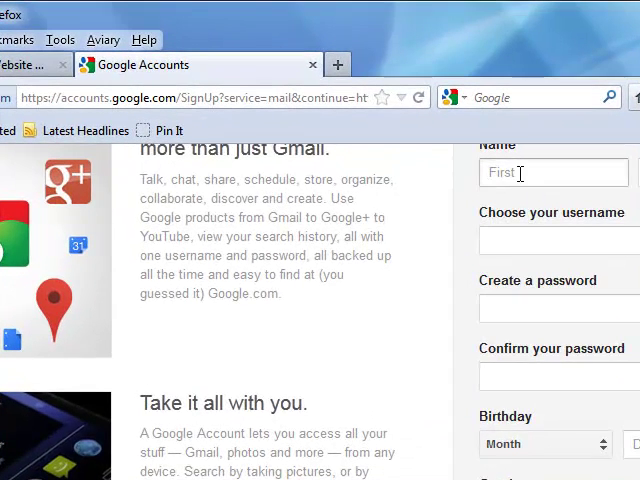
pyautogui.scroll(-3)
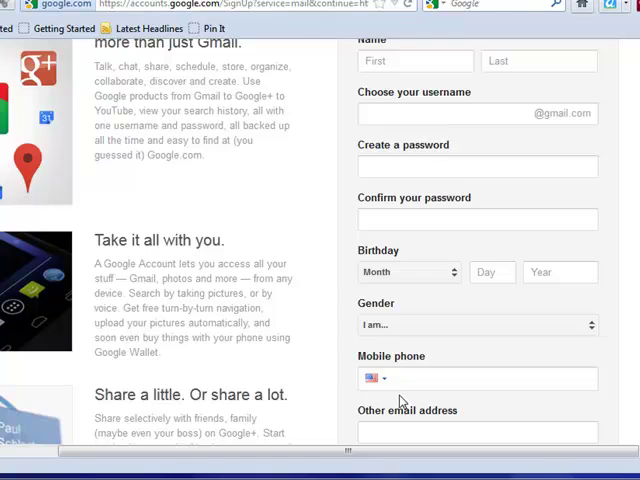
pyautogui.scroll(-3)
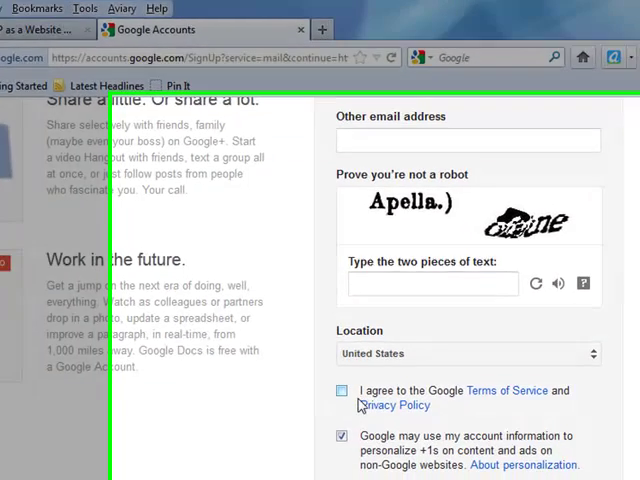
pyautogui.scroll(-3)
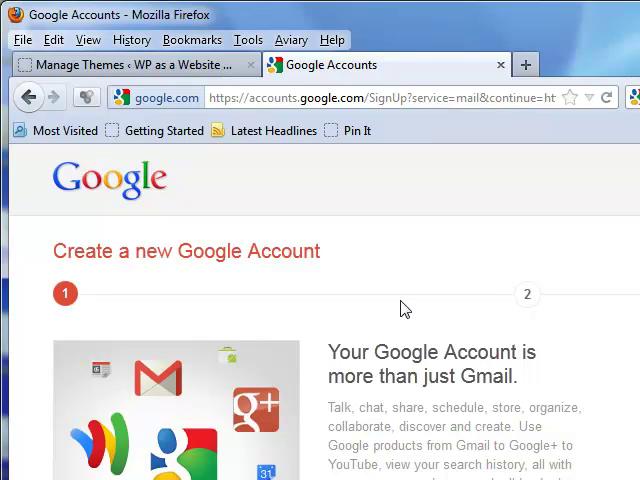
pyautogui.moveTo(266, 261)
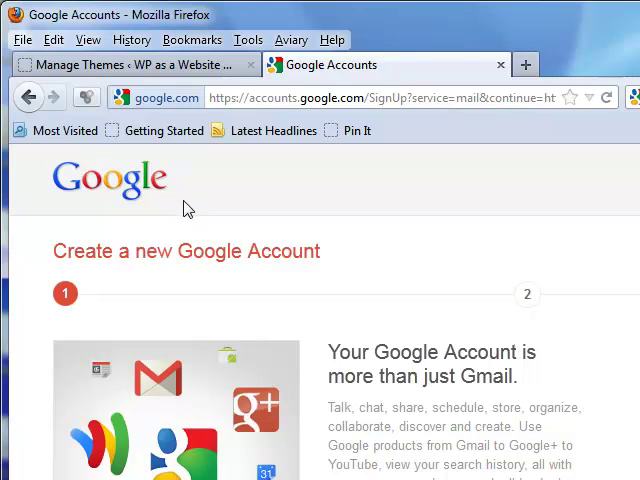
pyautogui.moveTo(180, 207)
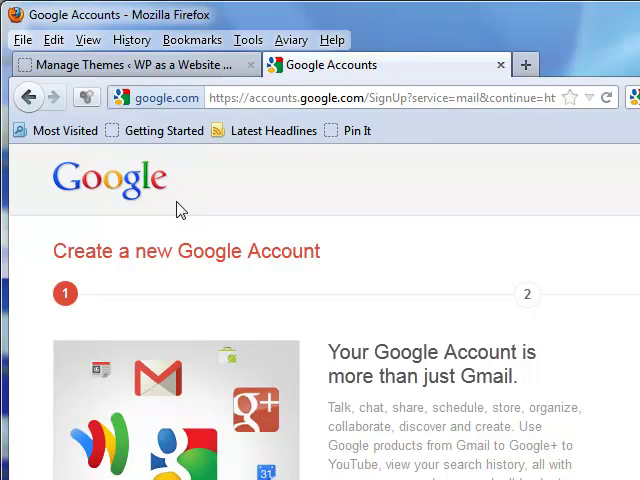